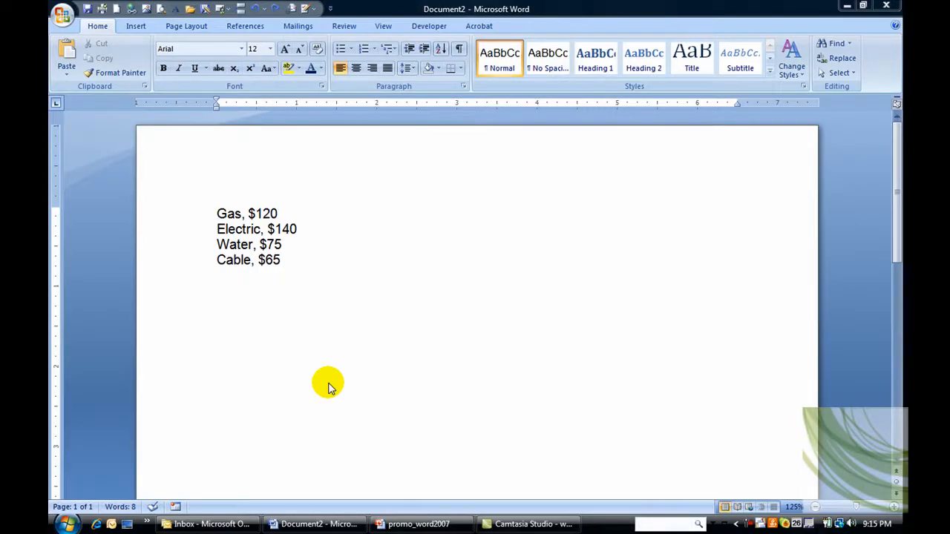
{"action": "mouse_move", "coordinate": [221, 217]}
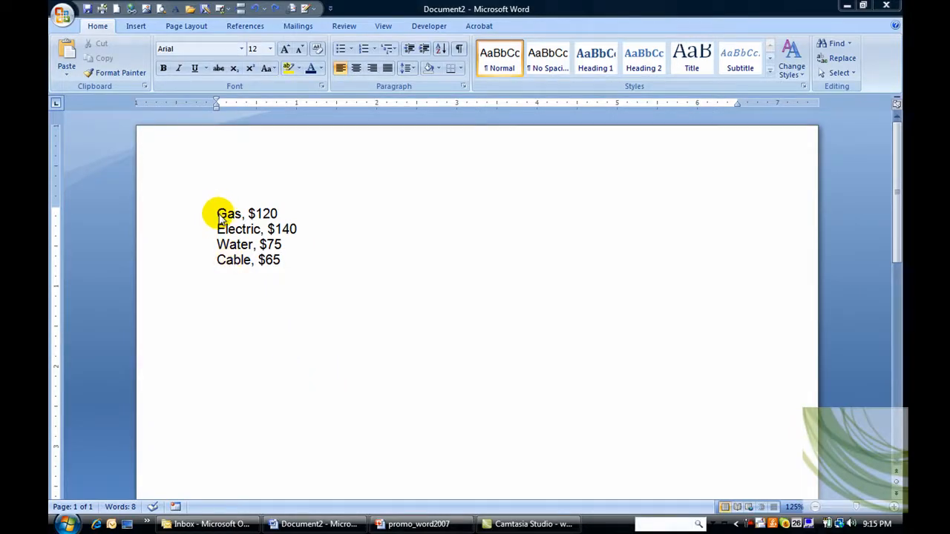
- Select the four utility lines (Gas, Electric, Water, Cable) and reach the Table menu
{"action": "left_click_drag", "start_coordinate": [216, 214], "coordinate": [297, 228]}
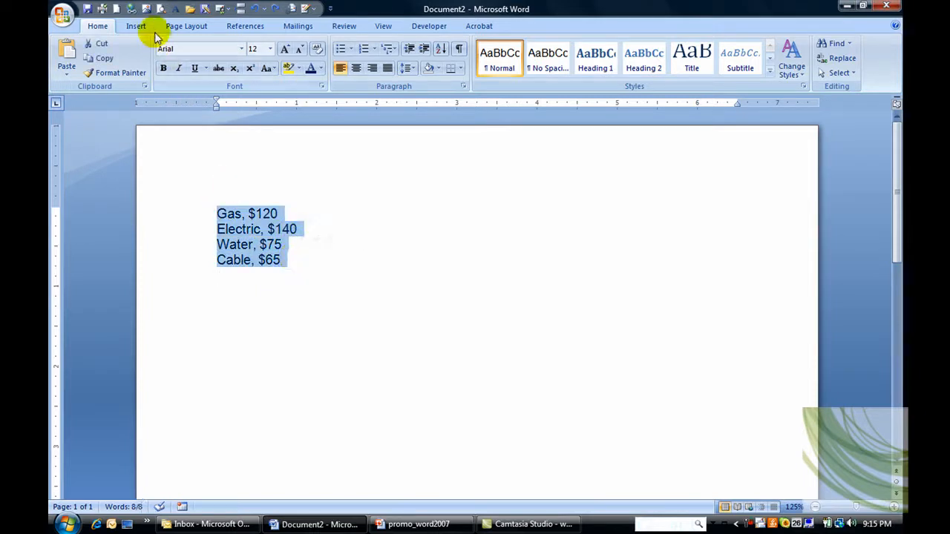
{"action": "left_click", "coordinate": [135, 27]}
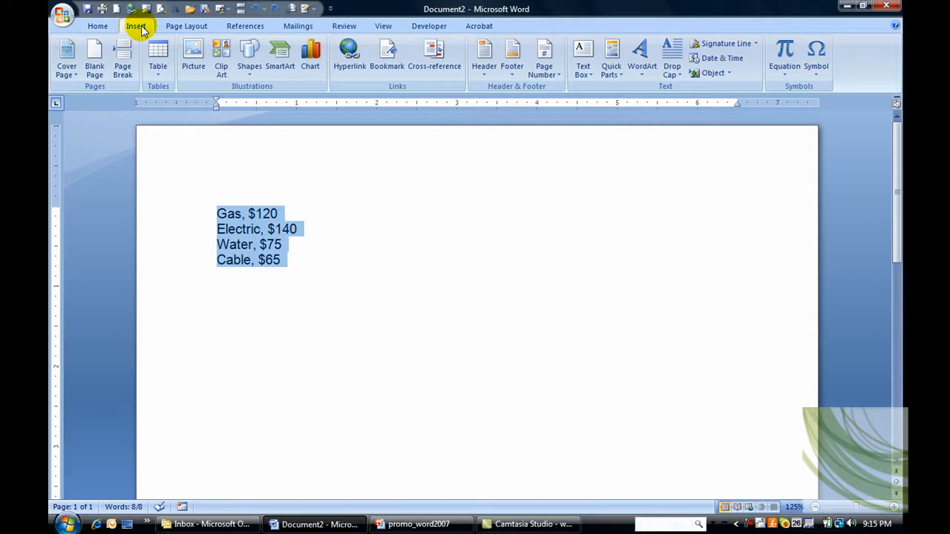
{"action": "left_click", "coordinate": [157, 54]}
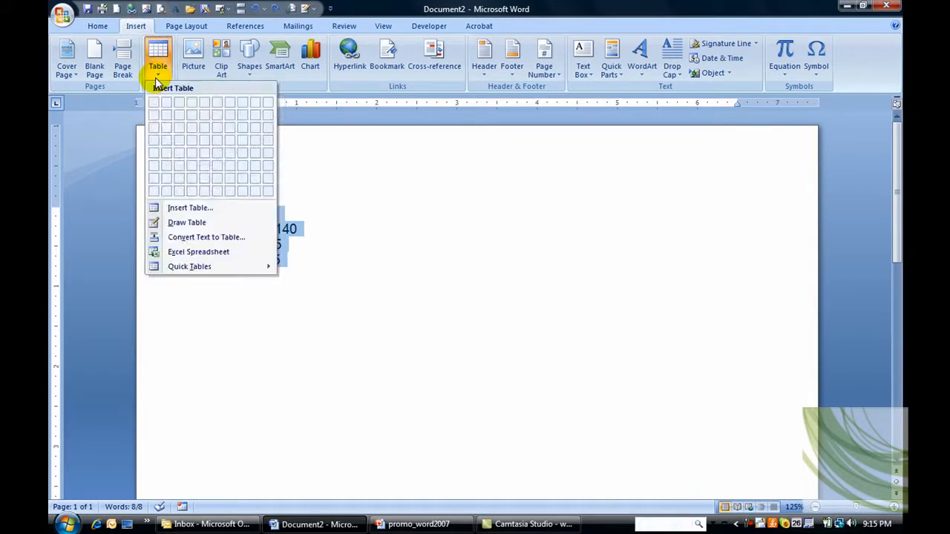
{"action": "mouse_move", "coordinate": [207, 237]}
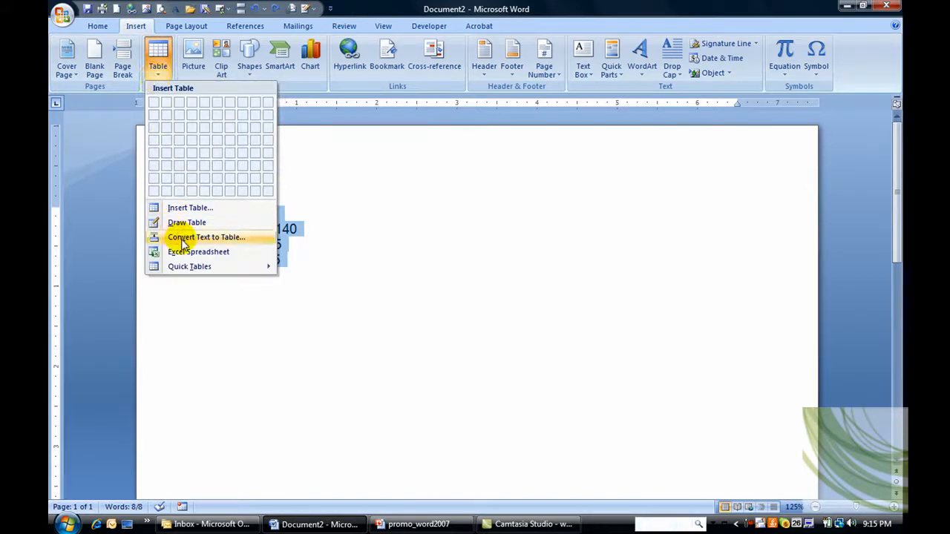
{"action": "mouse_move", "coordinate": [206, 238]}
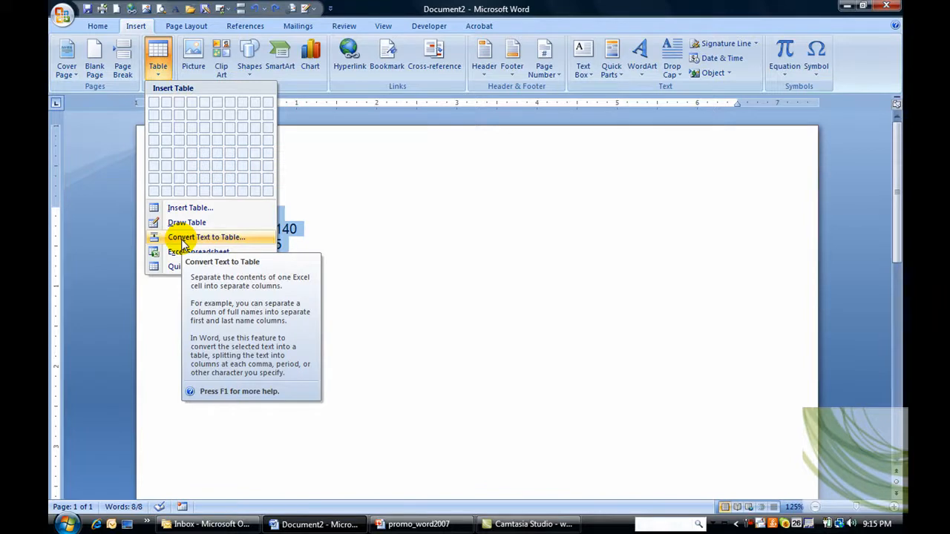
- Configure Convert Text to Table for 2 columns, split at commas, AutoFit to contents
{"action": "left_click", "coordinate": [206, 238]}
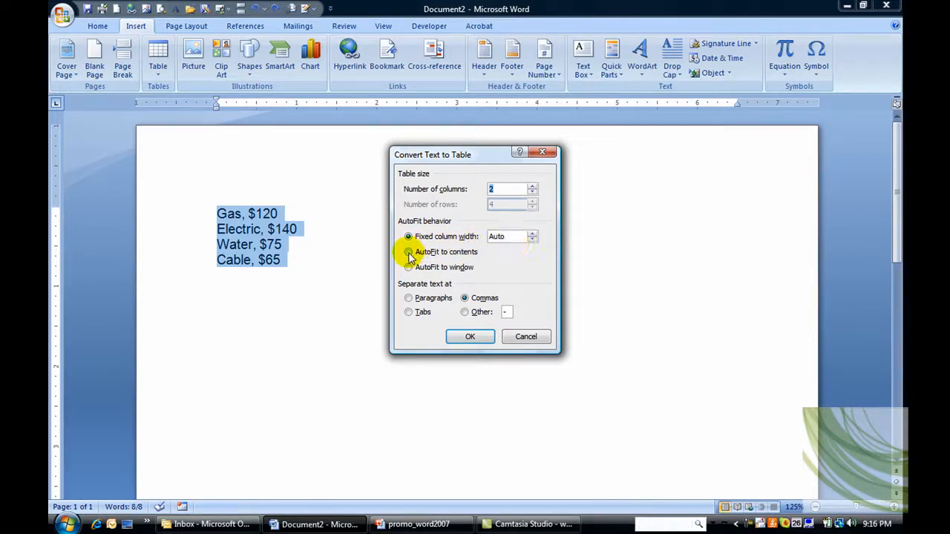
{"action": "left_click", "coordinate": [408, 252]}
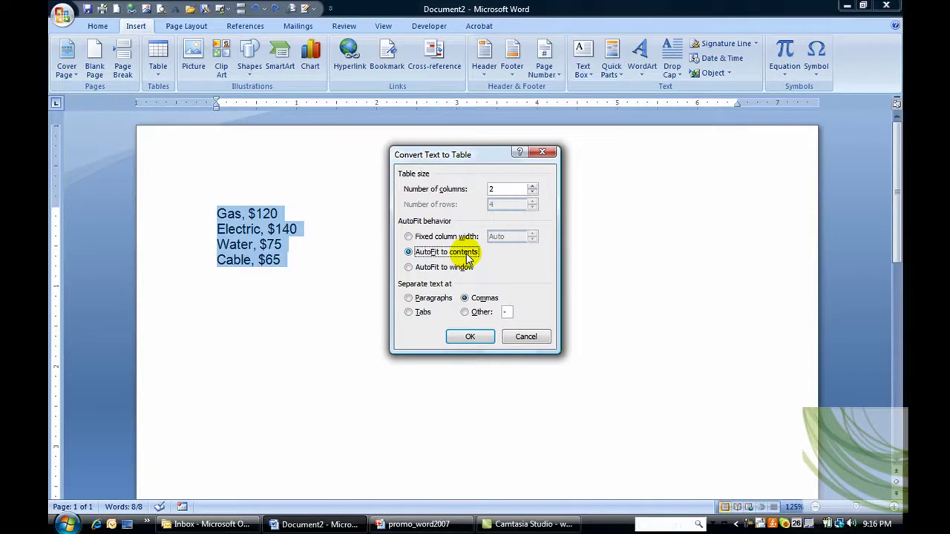
{"action": "mouse_move", "coordinate": [395, 296]}
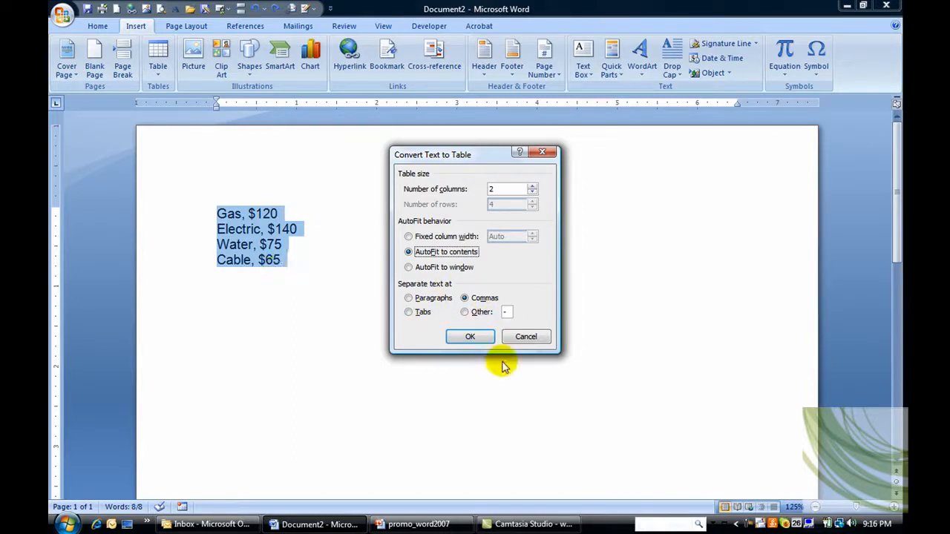
{"action": "mouse_move", "coordinate": [469, 337]}
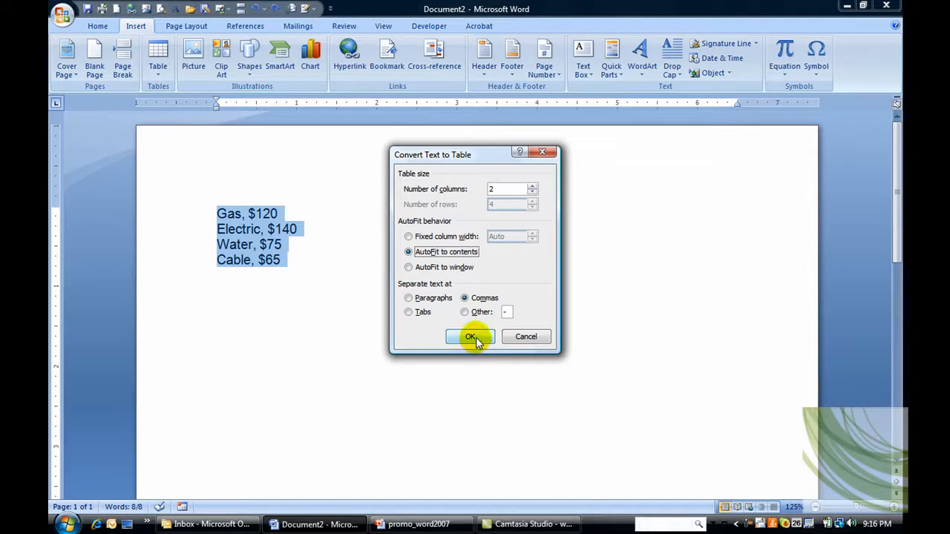
- Create the two-column utility table and give it a Light Shading table style
{"action": "left_click", "coordinate": [469, 335]}
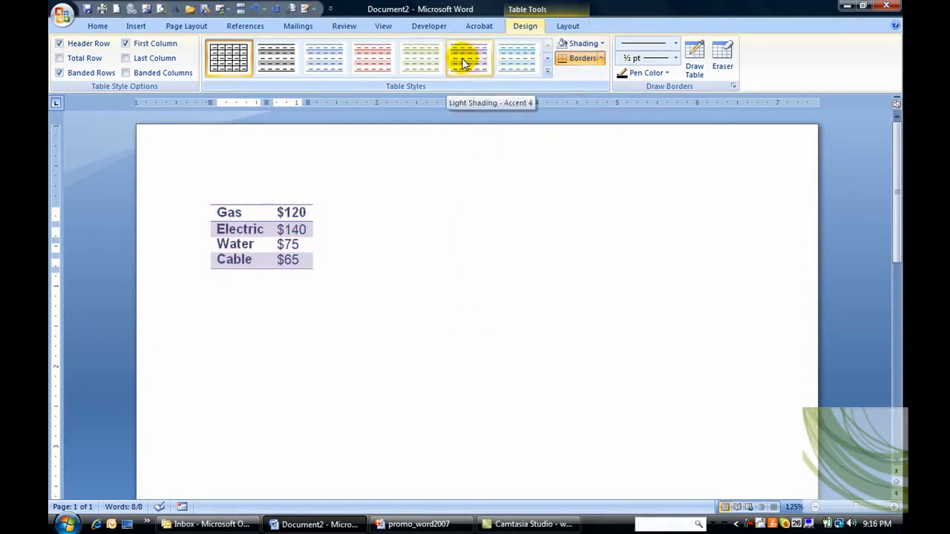
{"action": "left_click", "coordinate": [372, 58]}
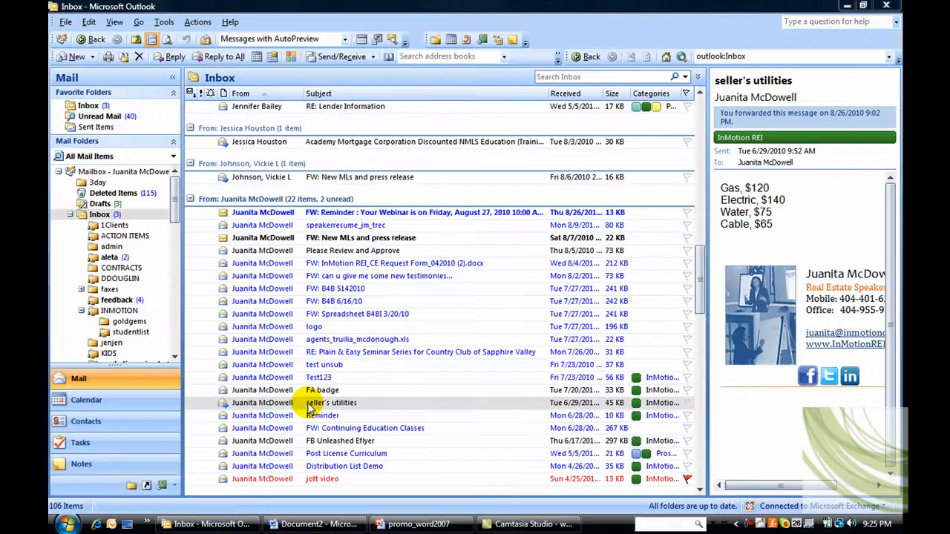
- Open the 'seller's utilities' message from the Inbox in its own window
{"action": "double_click", "coordinate": [330, 402]}
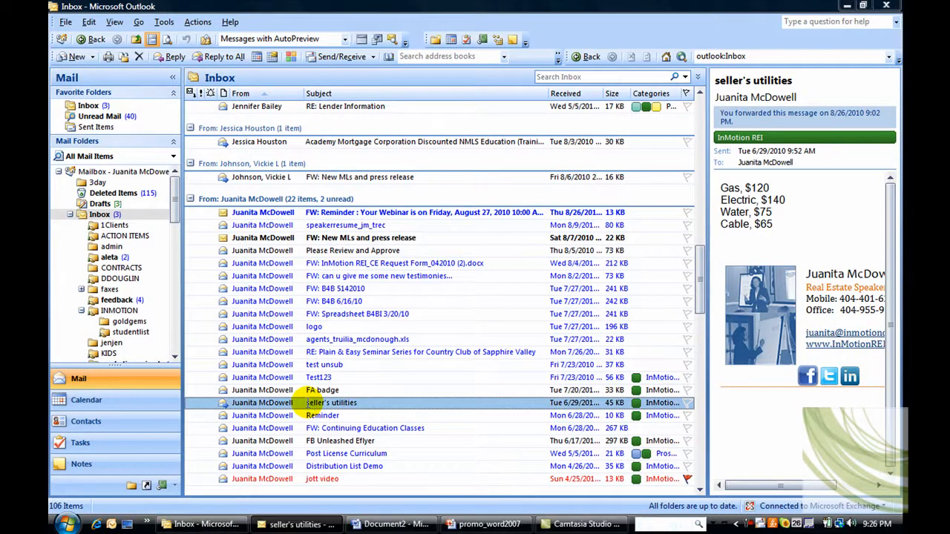
{"action": "double_click", "coordinate": [329, 403]}
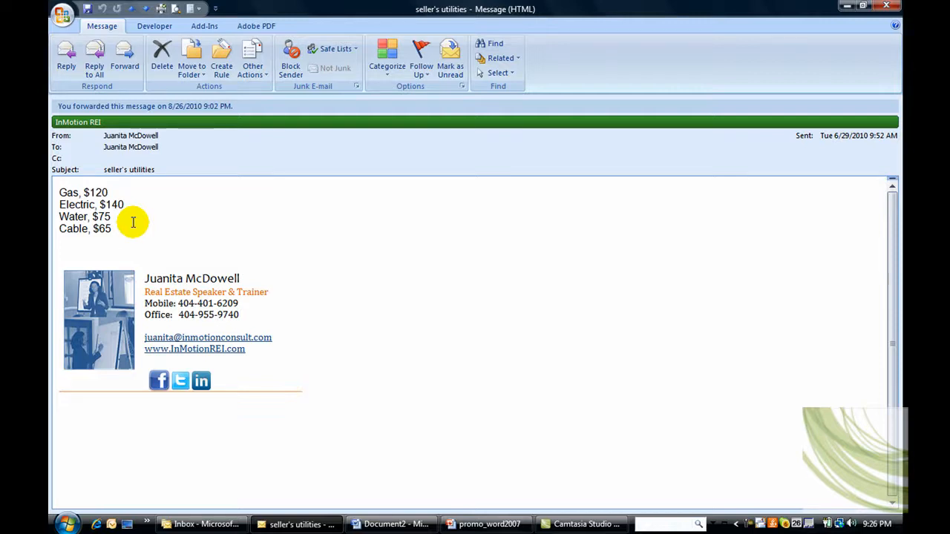
{"action": "mouse_move", "coordinate": [124, 59]}
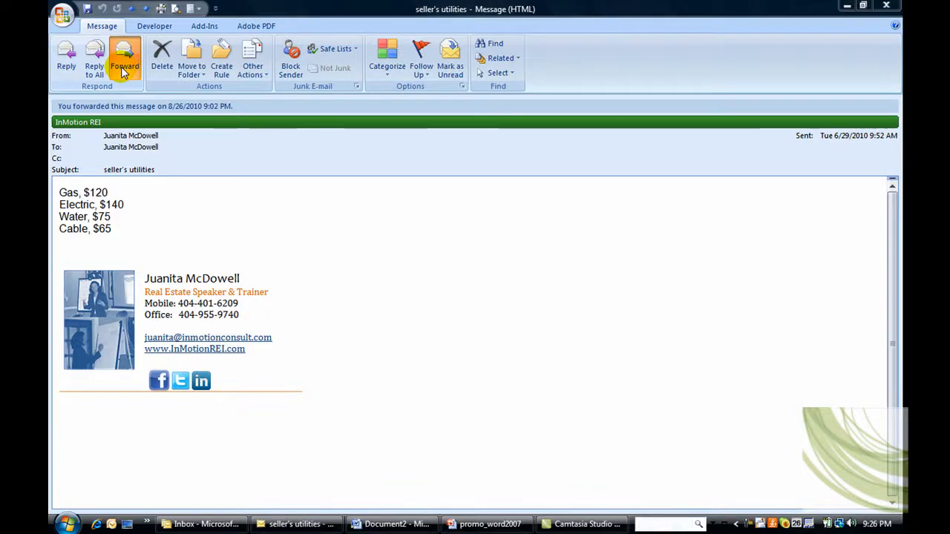
- Forward the message, select its four utility lines and reach the Table menu
{"action": "left_click", "coordinate": [124, 59]}
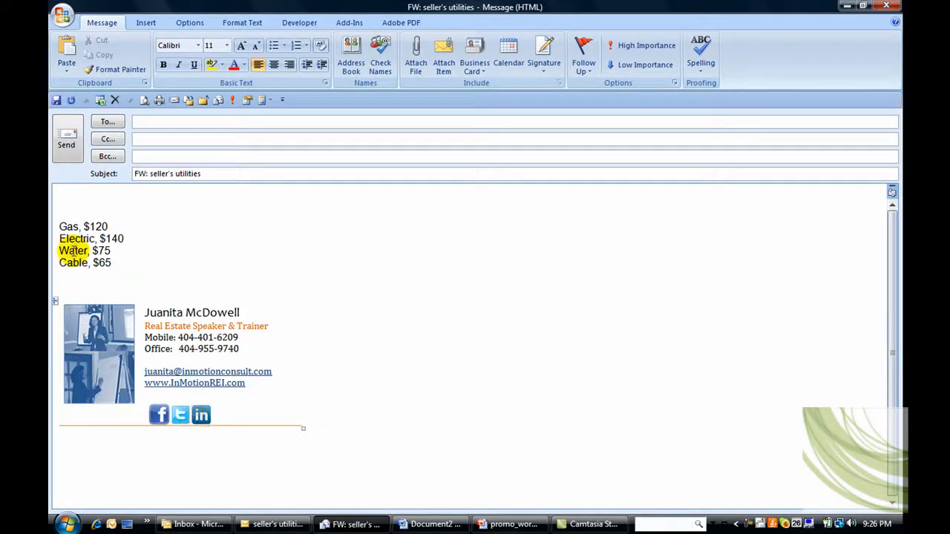
{"action": "left_click_drag", "start_coordinate": [60, 226], "coordinate": [116, 252]}
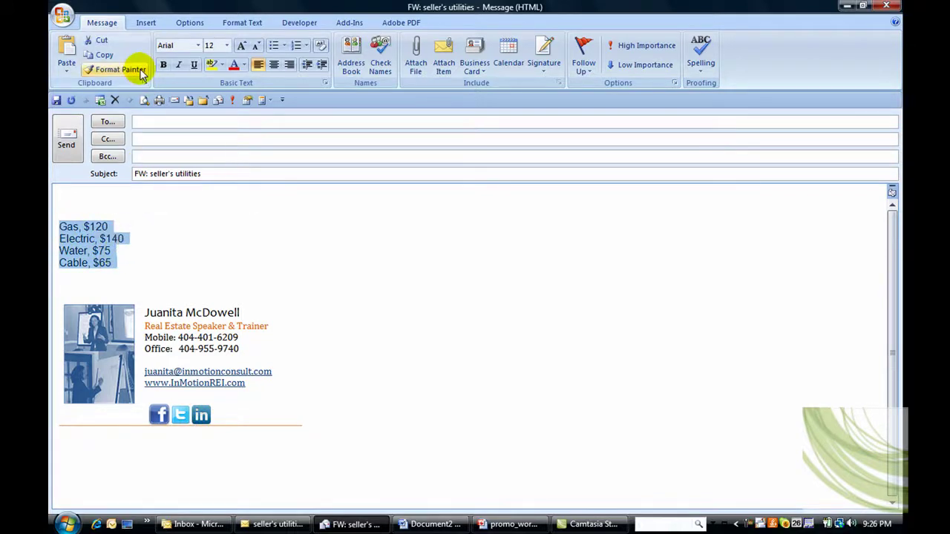
{"action": "left_click", "coordinate": [146, 22]}
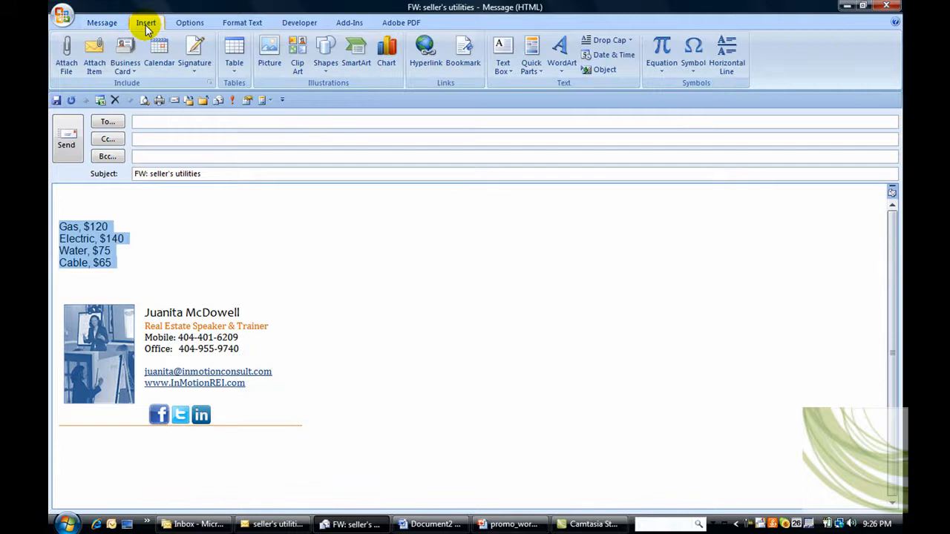
{"action": "left_click", "coordinate": [234, 52]}
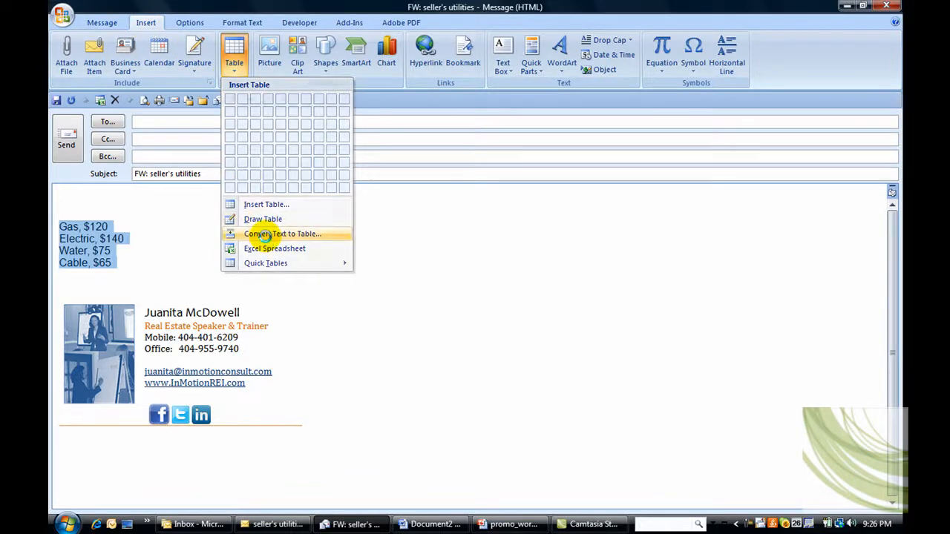
- Convert the forwarded list to a 2-column table split at commas, AutoFit to contents, with Light Shading style
{"action": "left_click", "coordinate": [285, 233]}
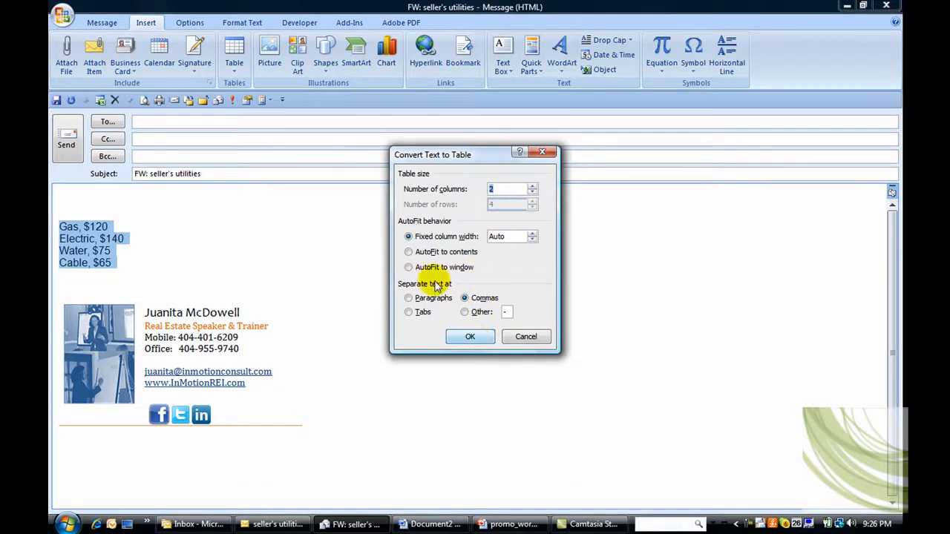
{"action": "left_click", "coordinate": [408, 253]}
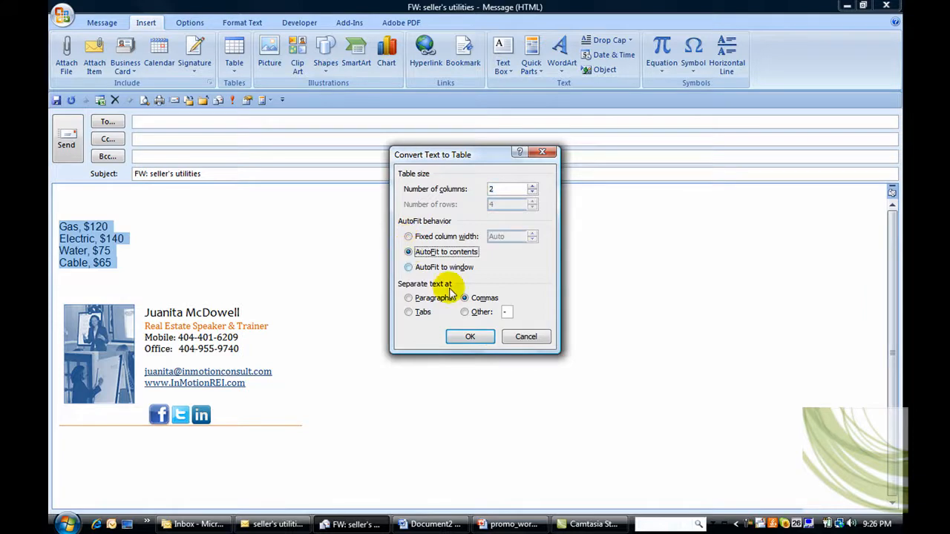
{"action": "left_click", "coordinate": [469, 336]}
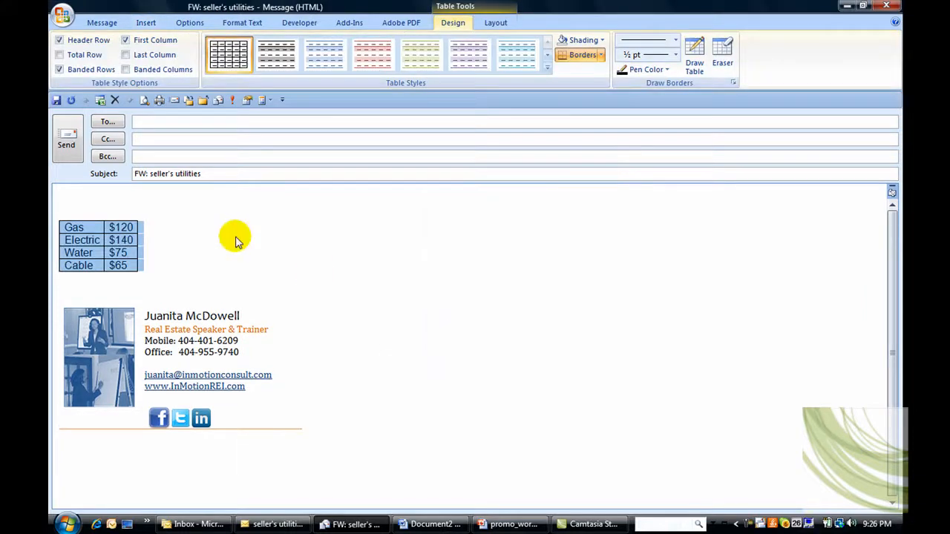
{"action": "left_click", "coordinate": [323, 53]}
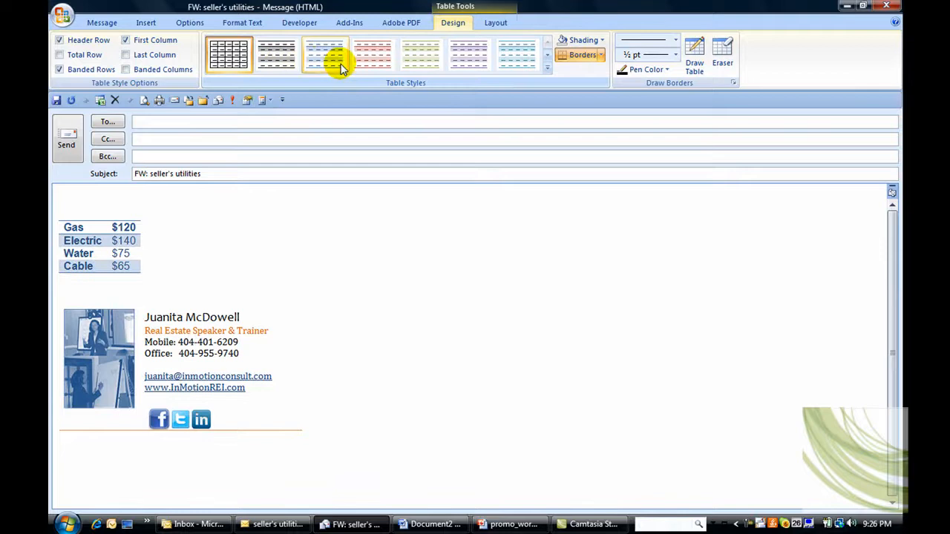
{"action": "left_click", "coordinate": [323, 53]}
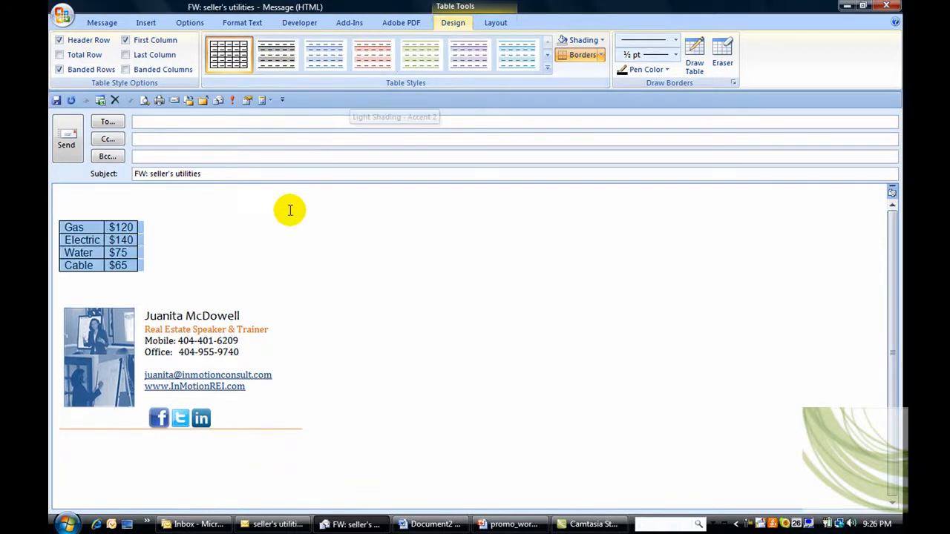